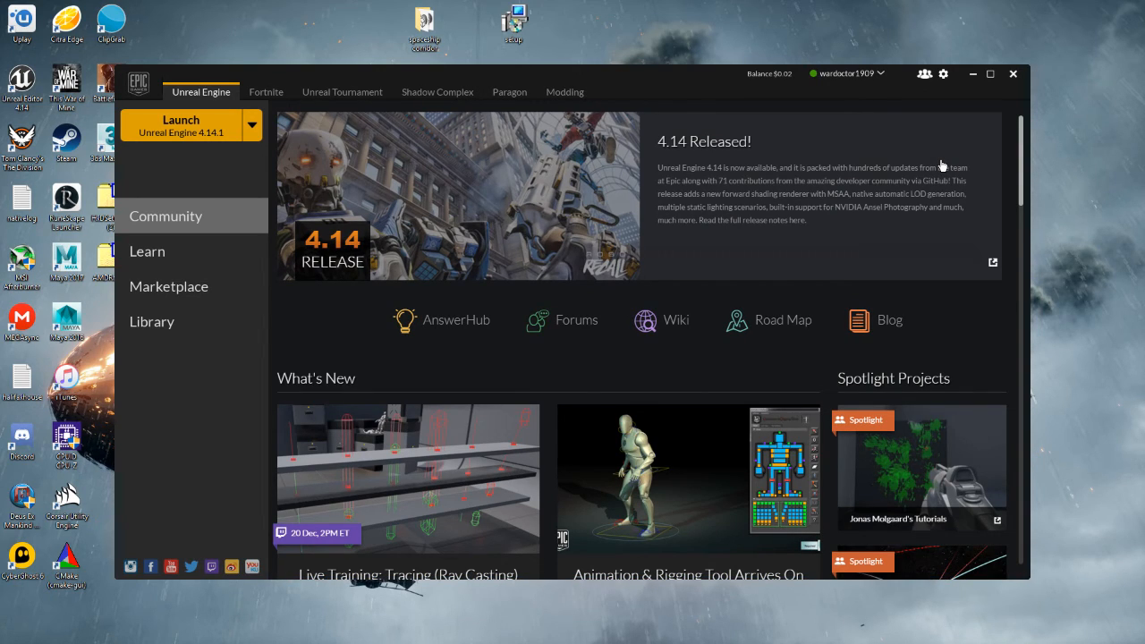
From the Library section, launch Unreal Engine 4.14.1.
{"action": "left_click", "coordinate": [152, 322]}
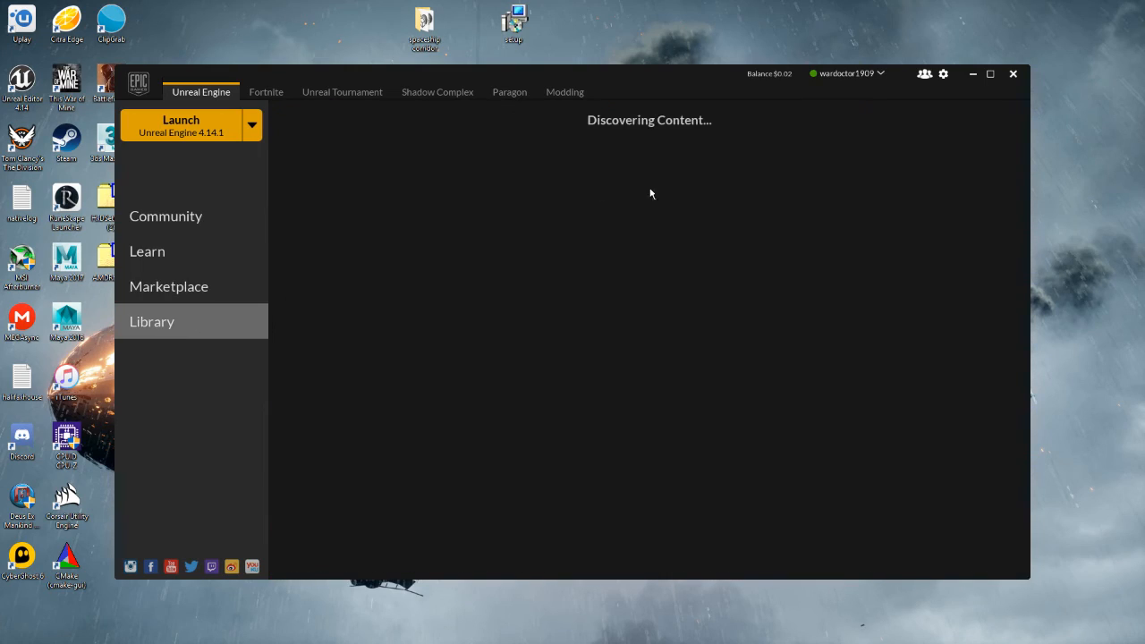
{"action": "left_click", "coordinate": [181, 125]}
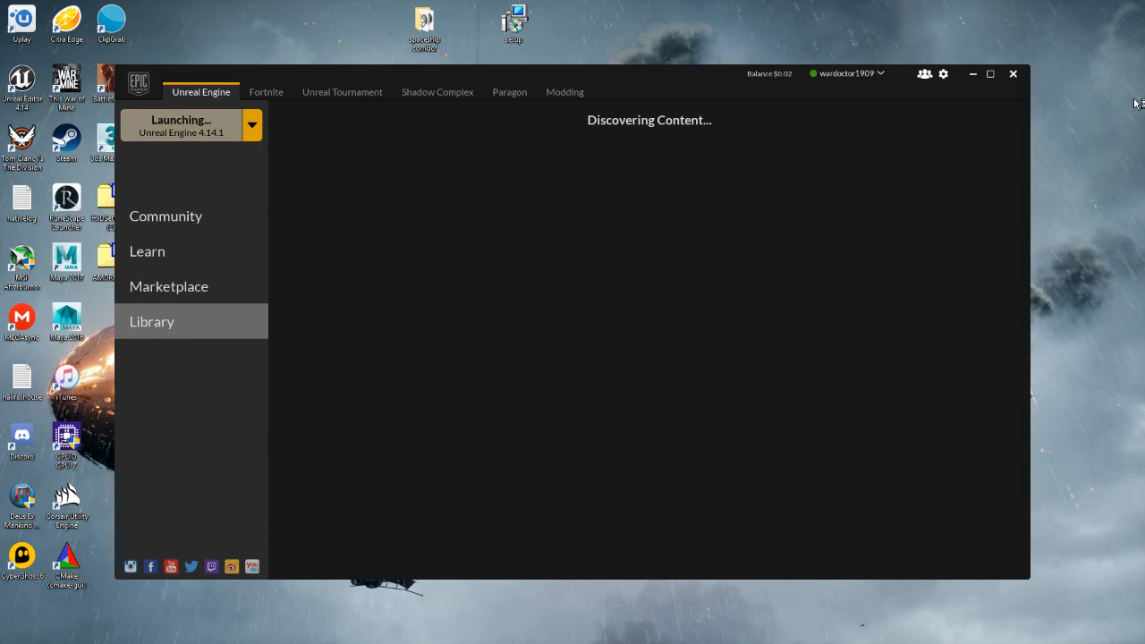
{"action": "mouse_move", "coordinate": [512, 301]}
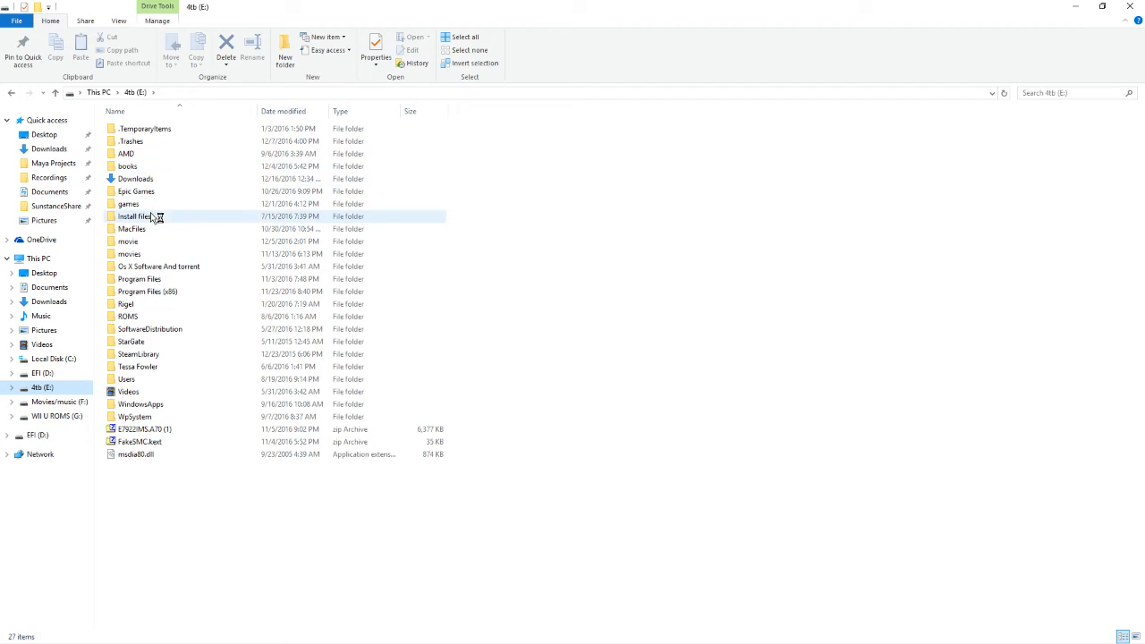
Browse into Epic Games > Launcher > VaultCache and scroll through the downloaded asset packs.
{"action": "double_click", "coordinate": [136, 190]}
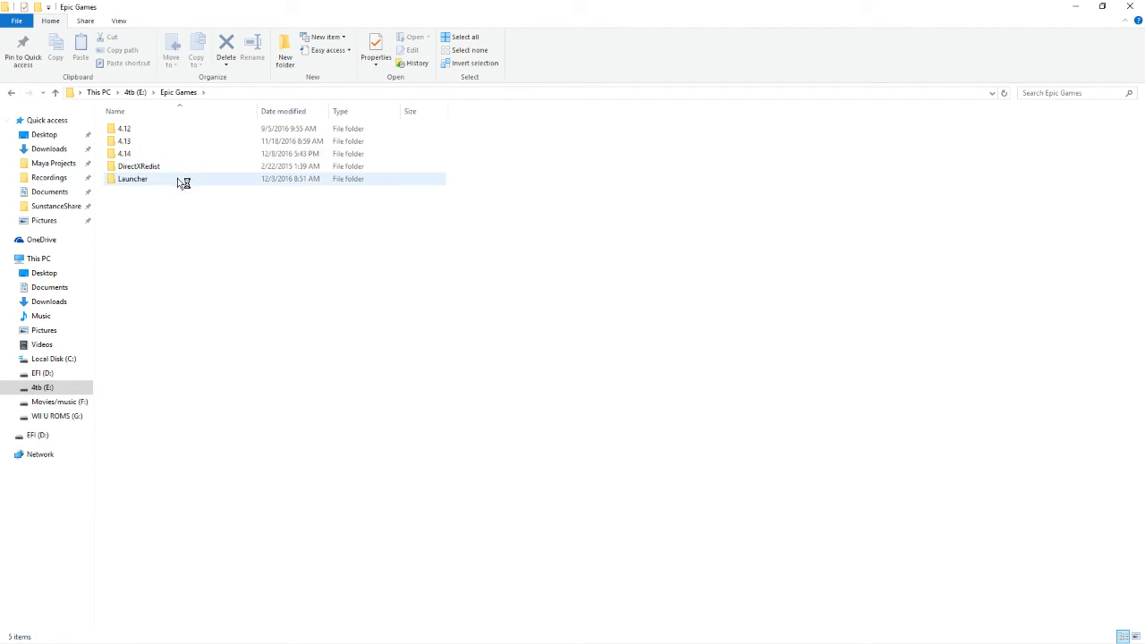
{"action": "double_click", "coordinate": [132, 179]}
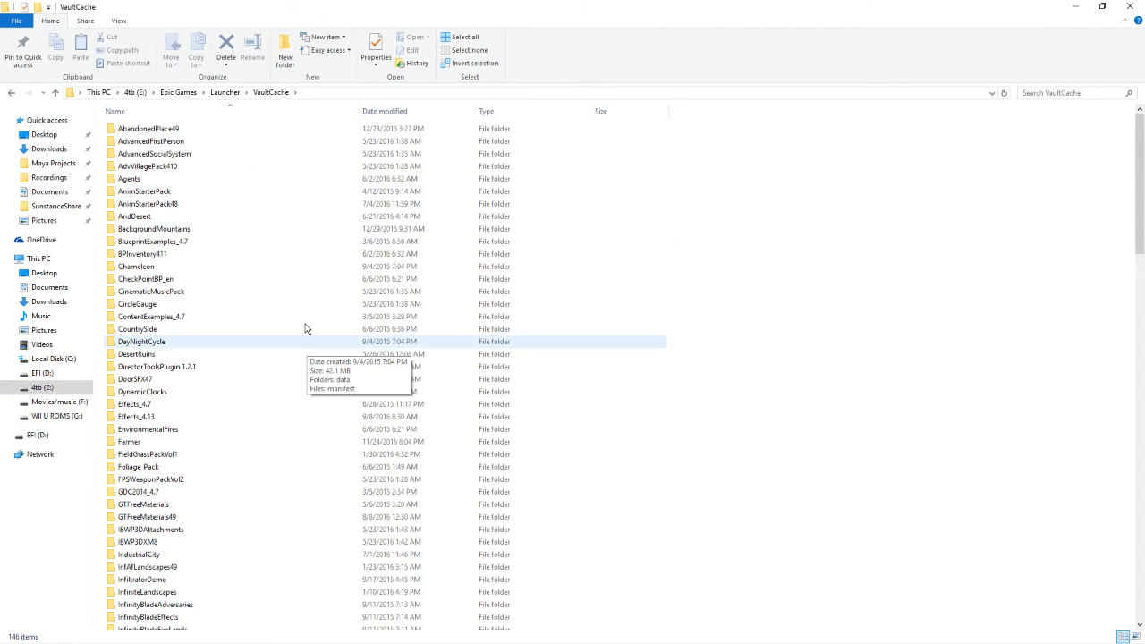
{"action": "scroll", "scroll_direction": "down", "scroll_amount": 3}
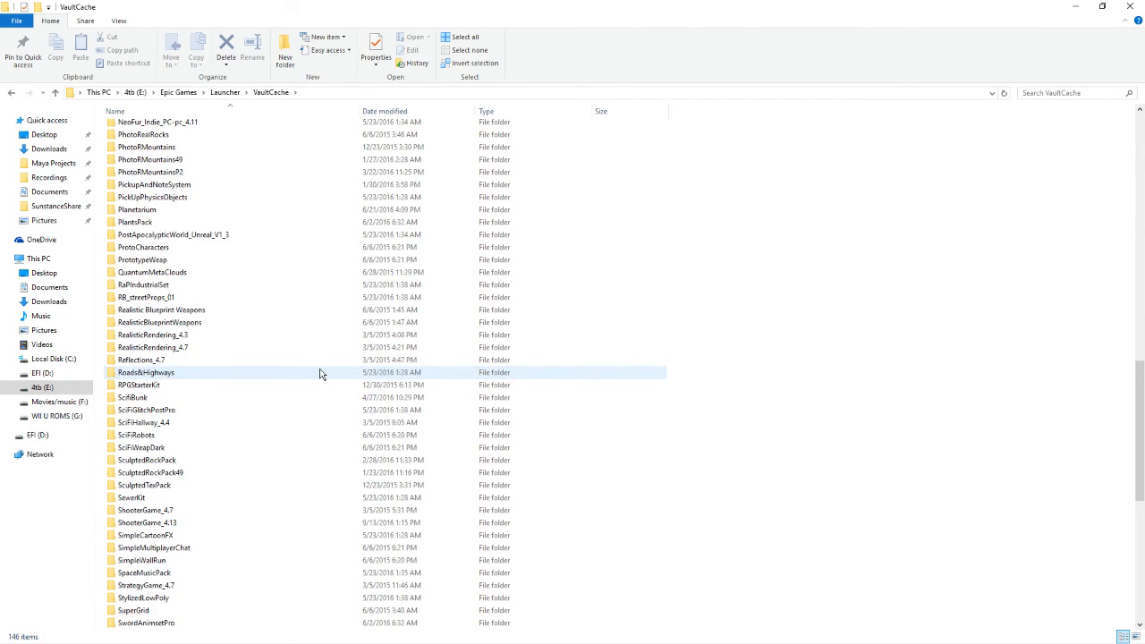
{"action": "scroll", "scroll_direction": "down", "scroll_amount": 3}
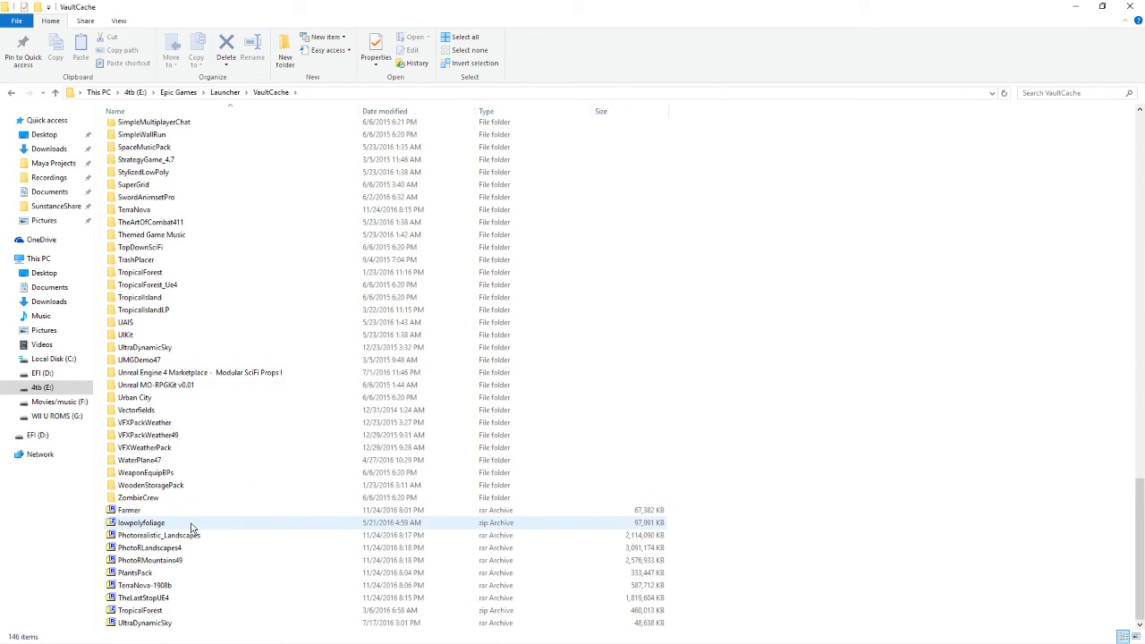
{"action": "left_click", "coordinate": [145, 472]}
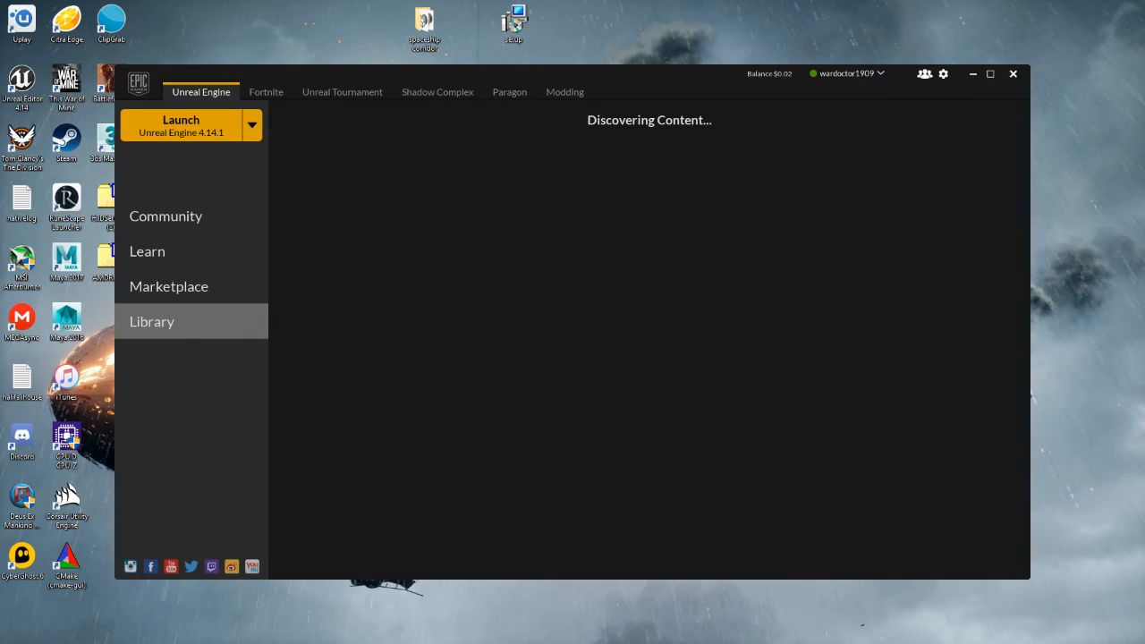
Let the Library load with Unreal Engine 4.14.1 running, reposition the launcher window and minimize it.
{"action": "left_click", "coordinate": [180, 126]}
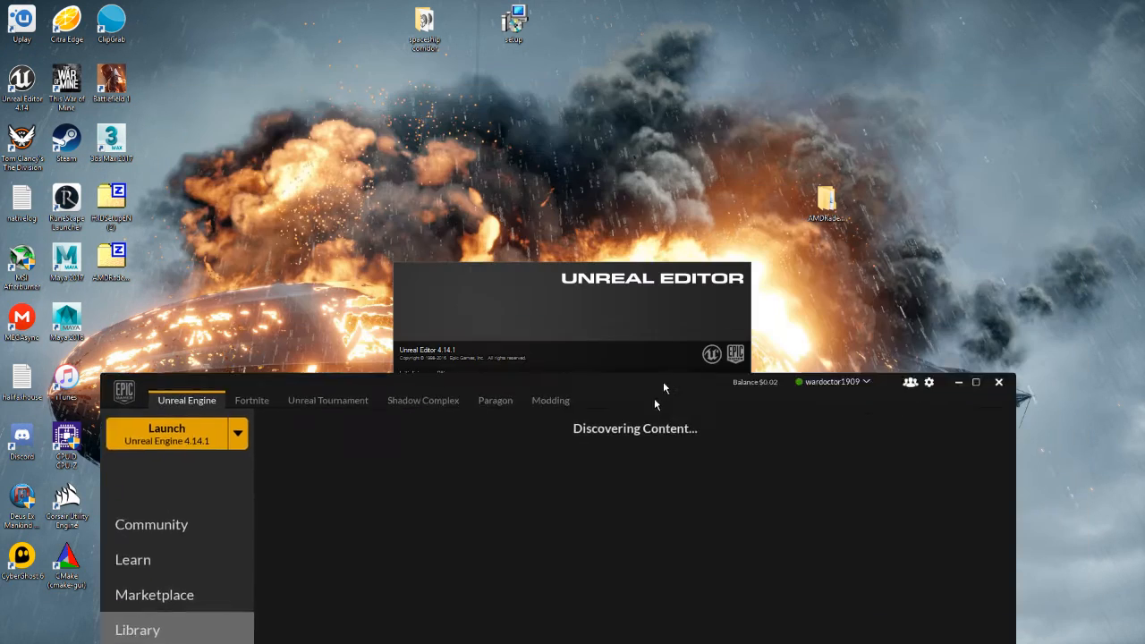
{"action": "left_click_drag", "start_coordinate": [666, 386], "coordinate": [430, 385]}
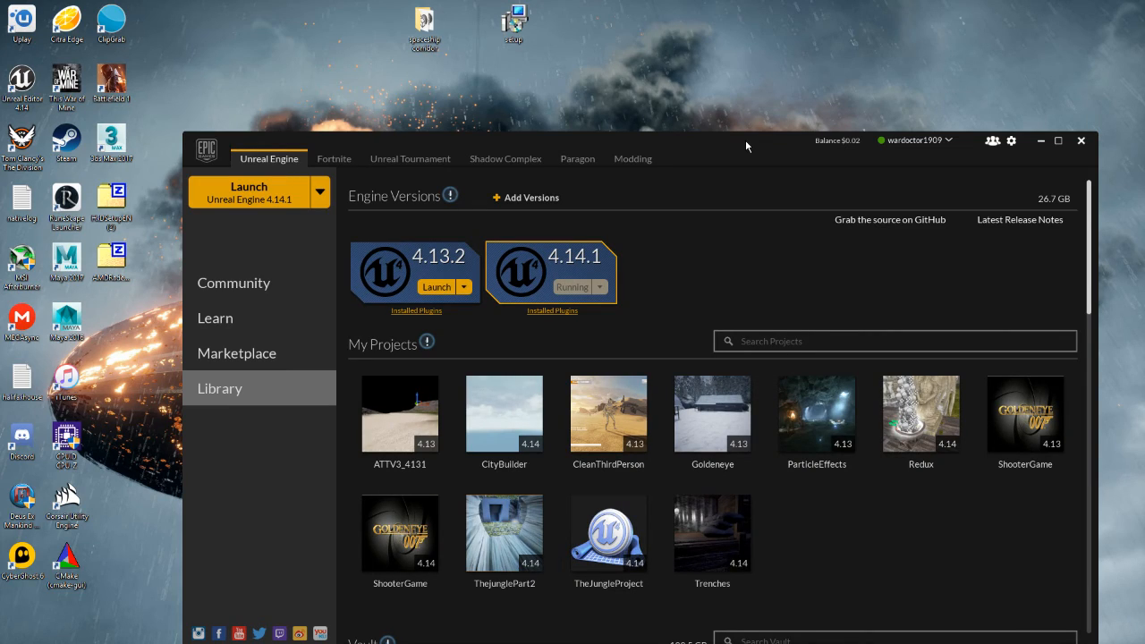
{"action": "mouse_move", "coordinate": [1019, 179]}
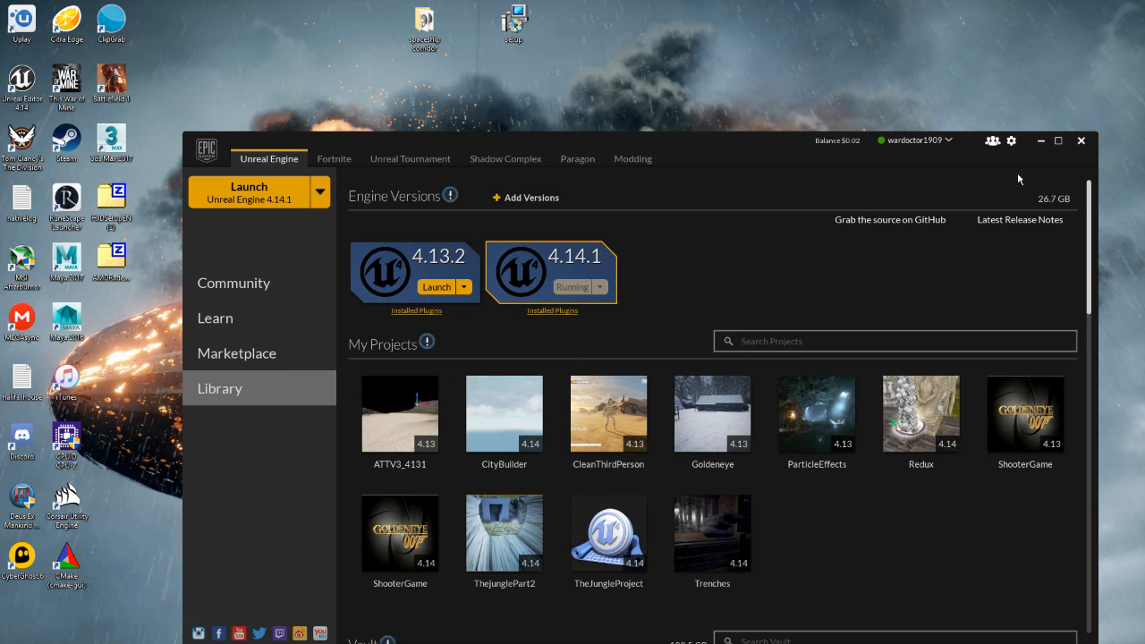
{"action": "left_click", "coordinate": [249, 191]}
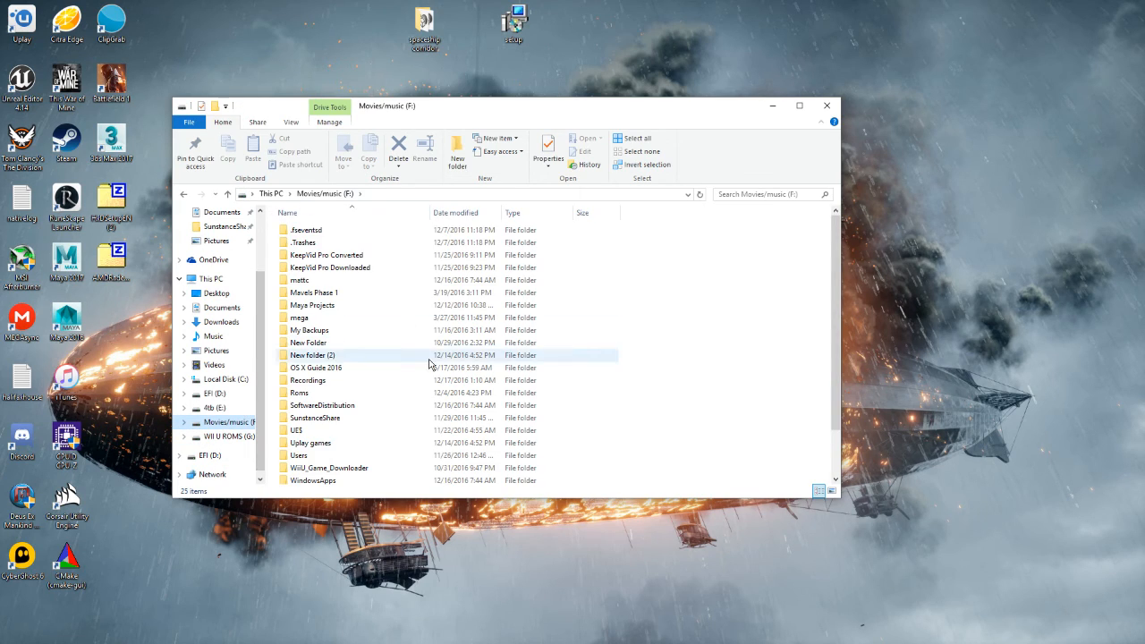
Navigate into Unreal Projects > Redux > Content on the Movies/music (F:) drive.
{"action": "double_click", "coordinate": [299, 456]}
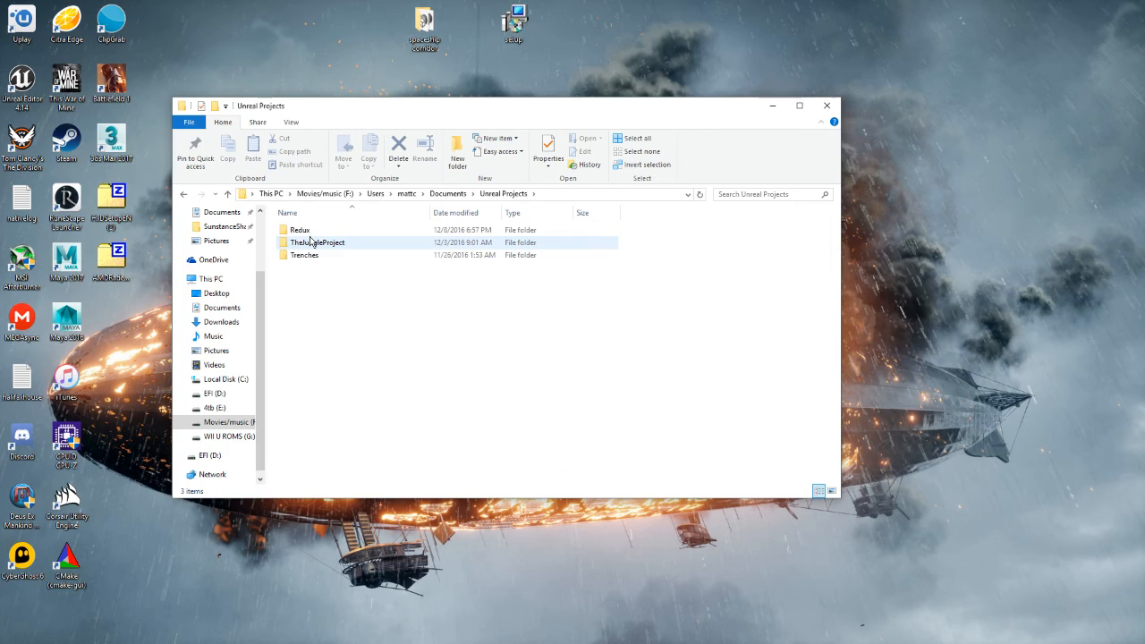
{"action": "double_click", "coordinate": [300, 229]}
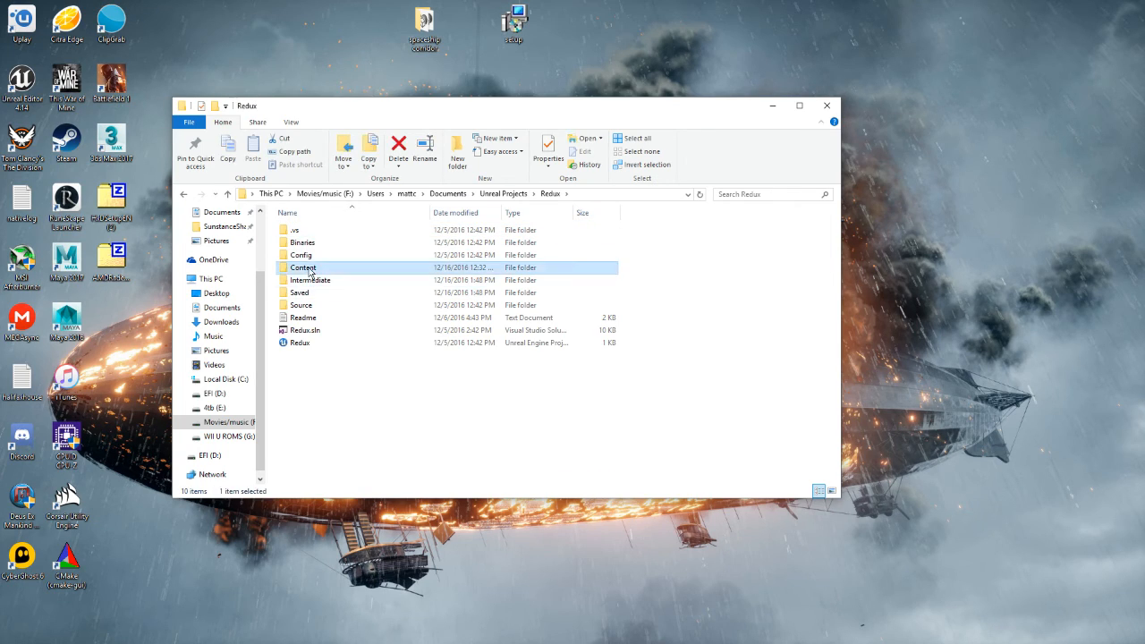
{"action": "double_click", "coordinate": [303, 269]}
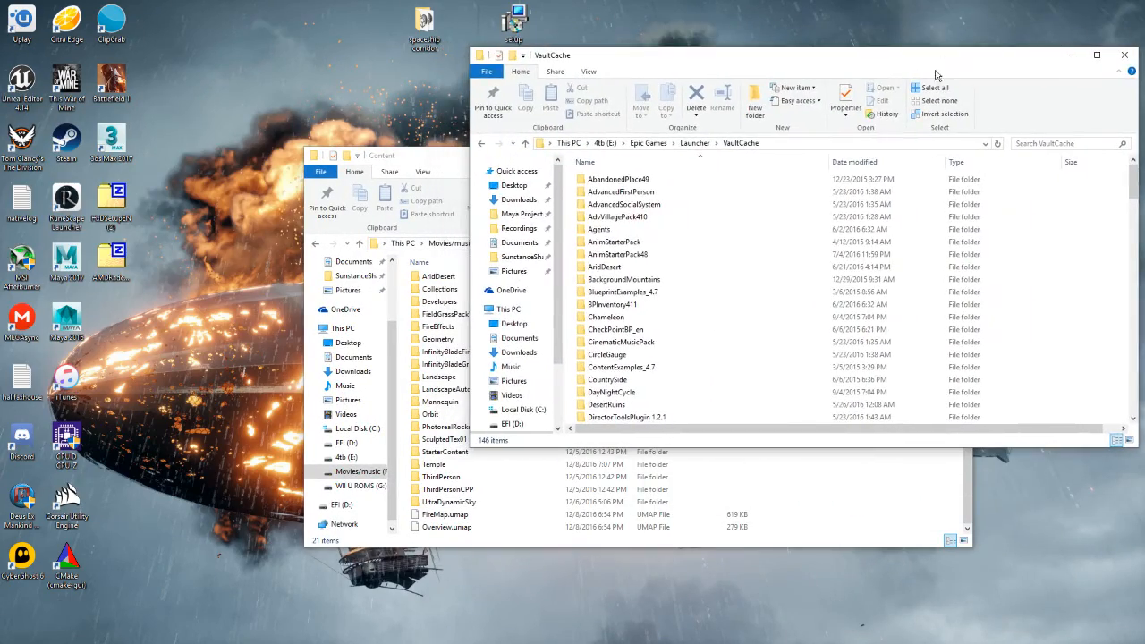
{"action": "scroll", "scroll_direction": "down", "scroll_amount": 3}
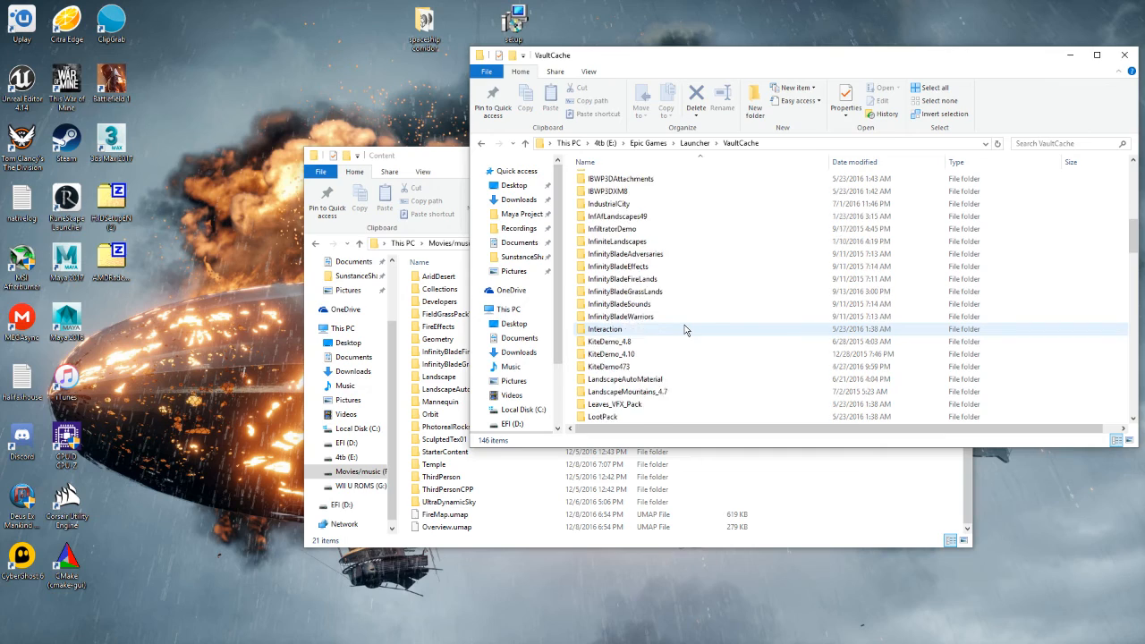
{"action": "scroll", "scroll_direction": "down", "scroll_amount": 3}
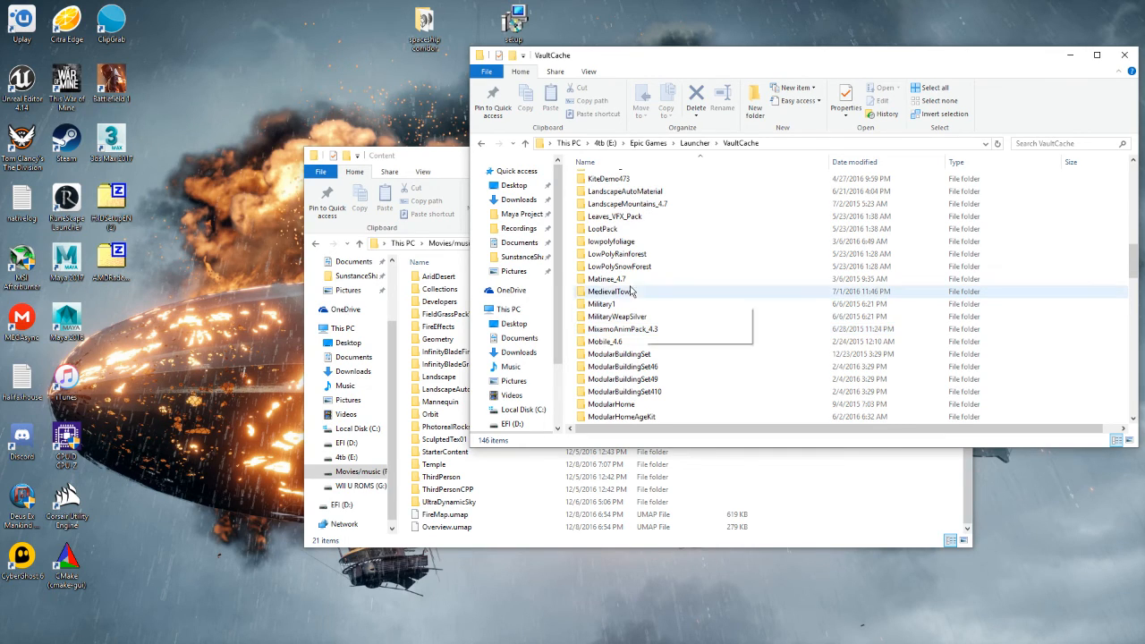
{"action": "mouse_move", "coordinate": [641, 355]}
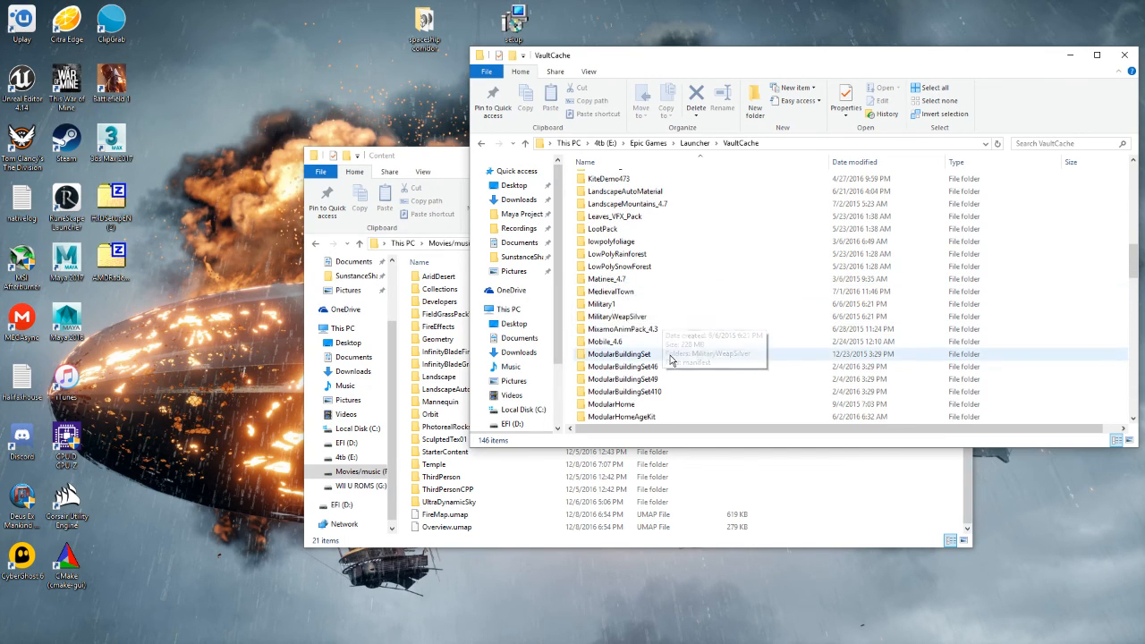
{"action": "scroll", "scroll_direction": "down", "scroll_amount": 3}
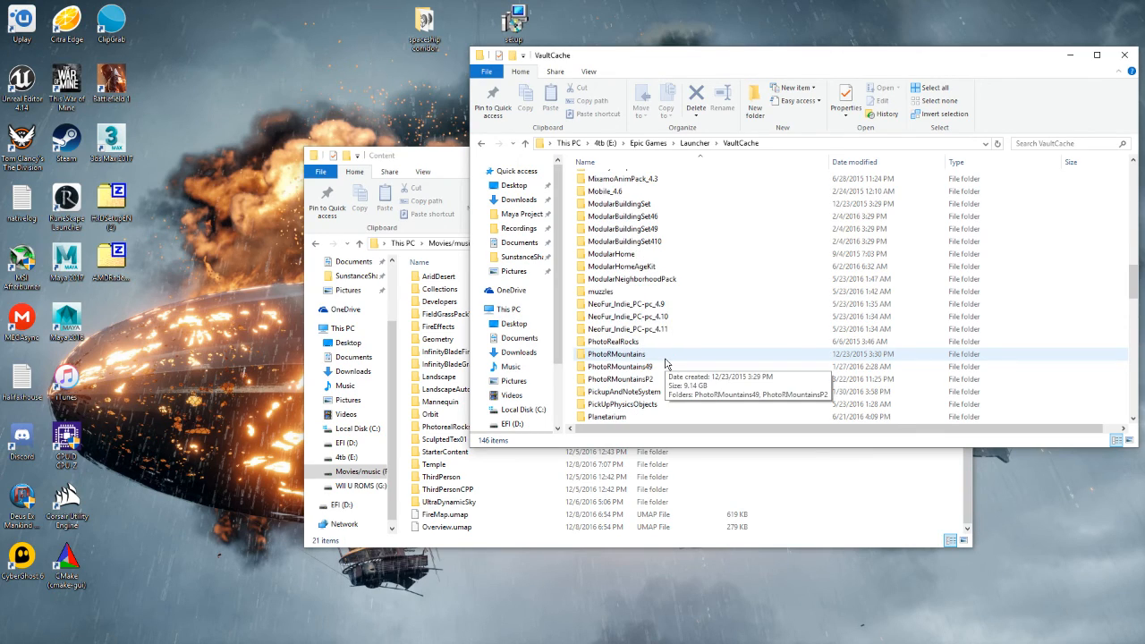
{"action": "scroll", "scroll_direction": "down", "scroll_amount": 3}
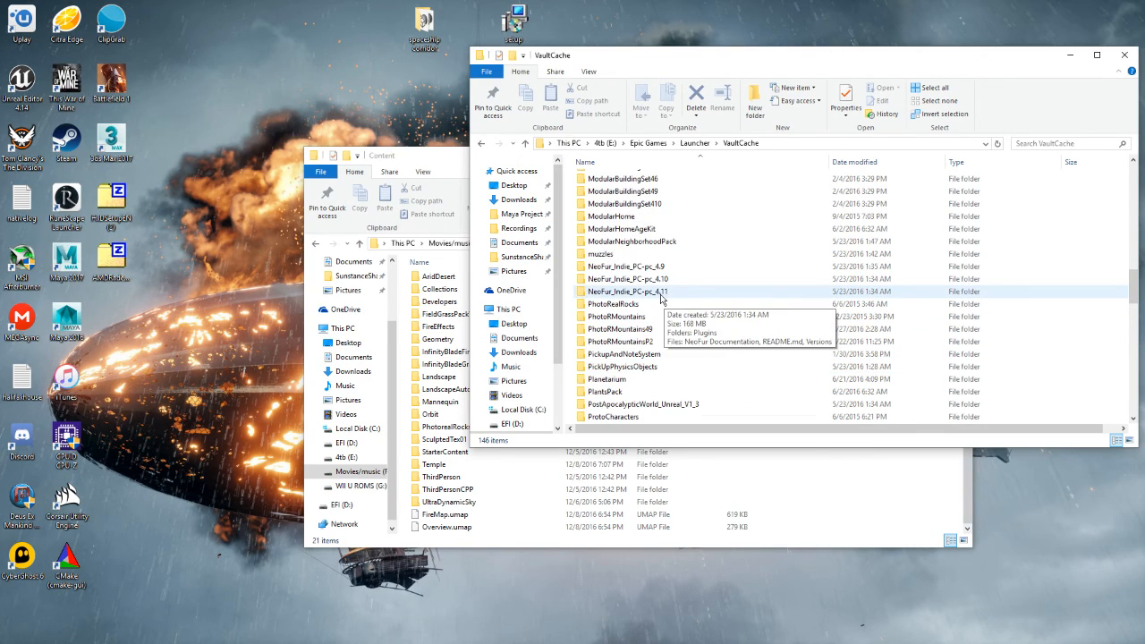
{"action": "double_click", "coordinate": [626, 292]}
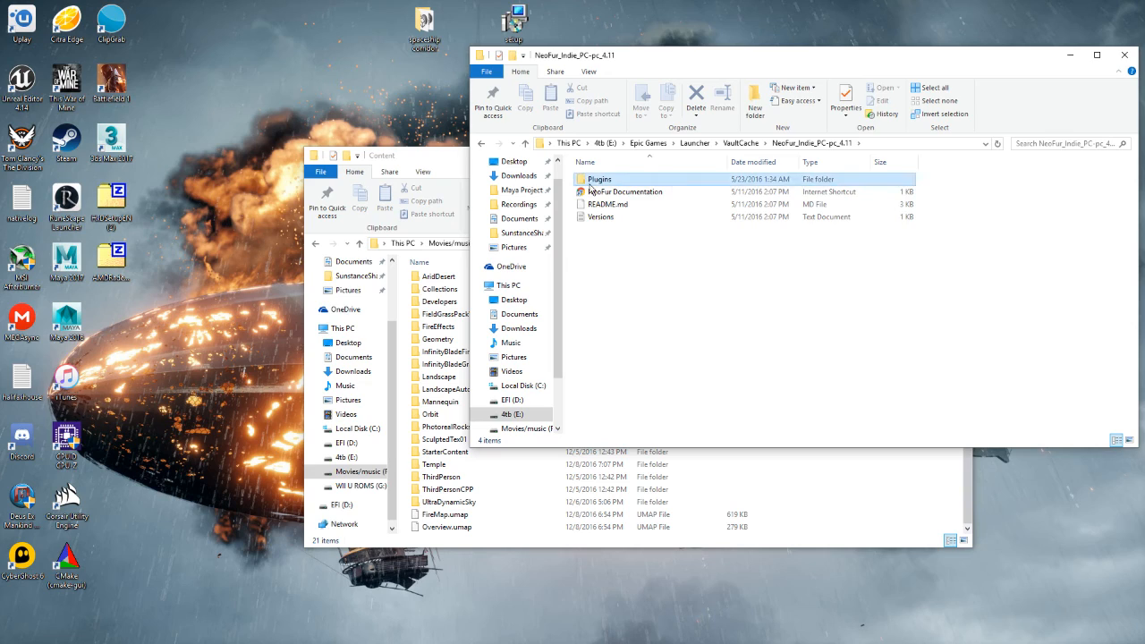
{"action": "left_click", "coordinate": [483, 143]}
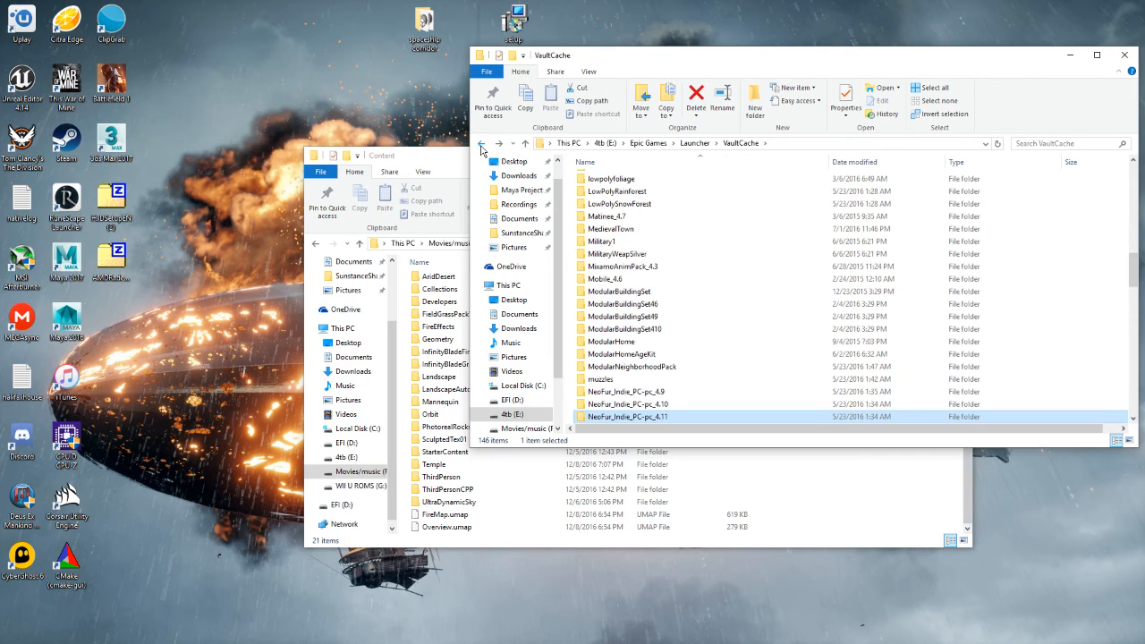
{"action": "scroll", "scroll_direction": "down", "scroll_amount": 3}
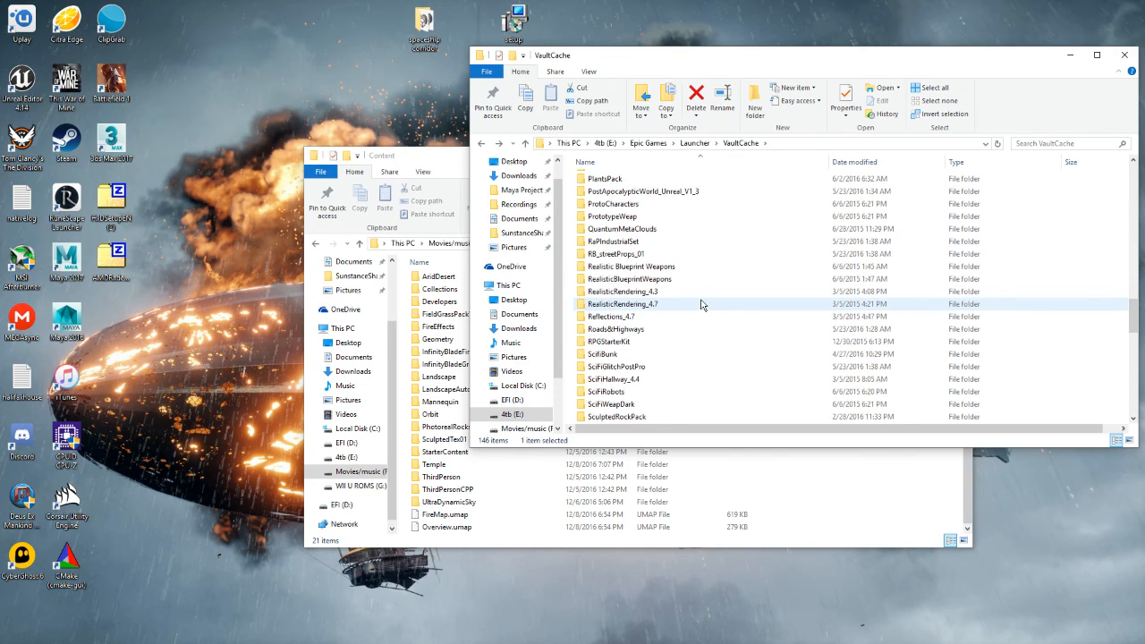
{"action": "scroll", "scroll_direction": "down", "scroll_amount": 3}
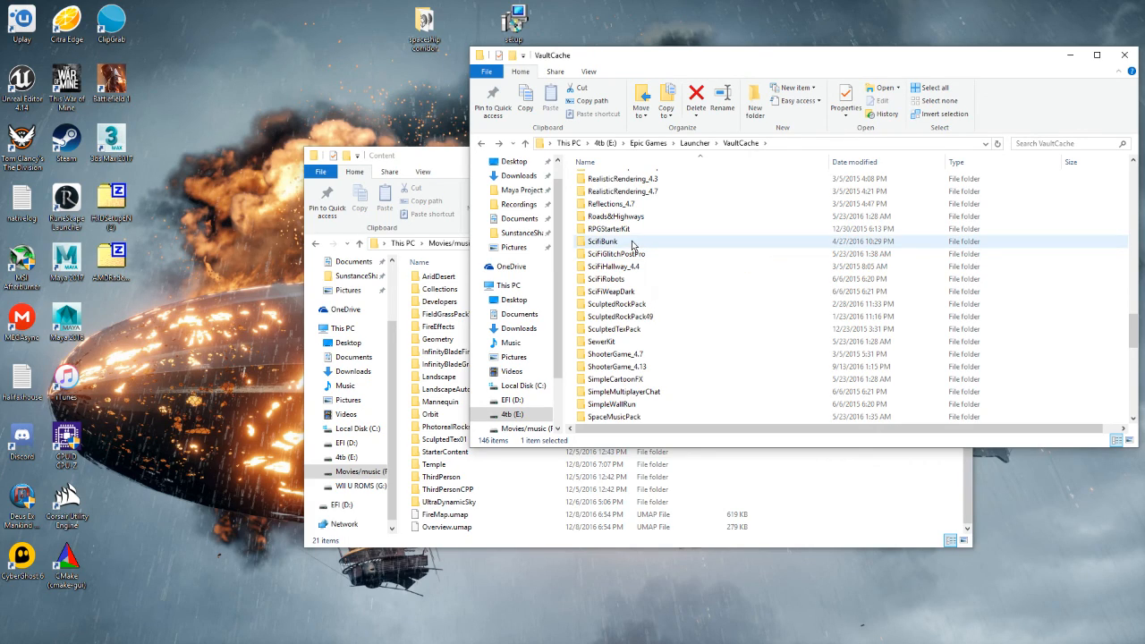
Open SciFiBunk's Content folder and copy all its asset subfolders for the Redux Content folder.
{"action": "double_click", "coordinate": [601, 242]}
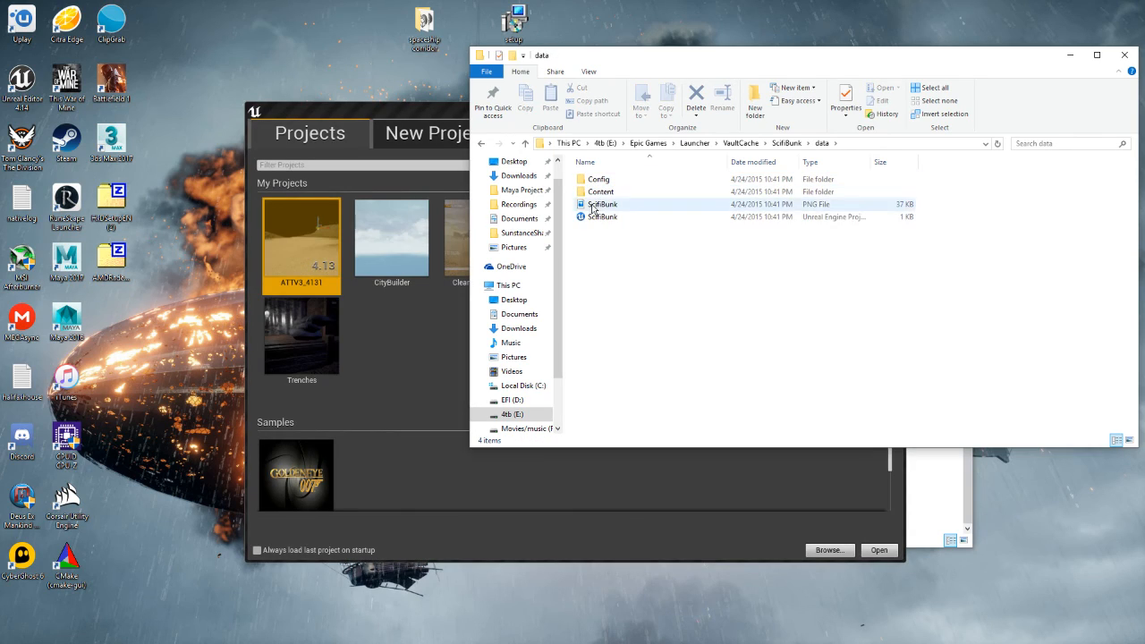
{"action": "right_click", "coordinate": [601, 191]}
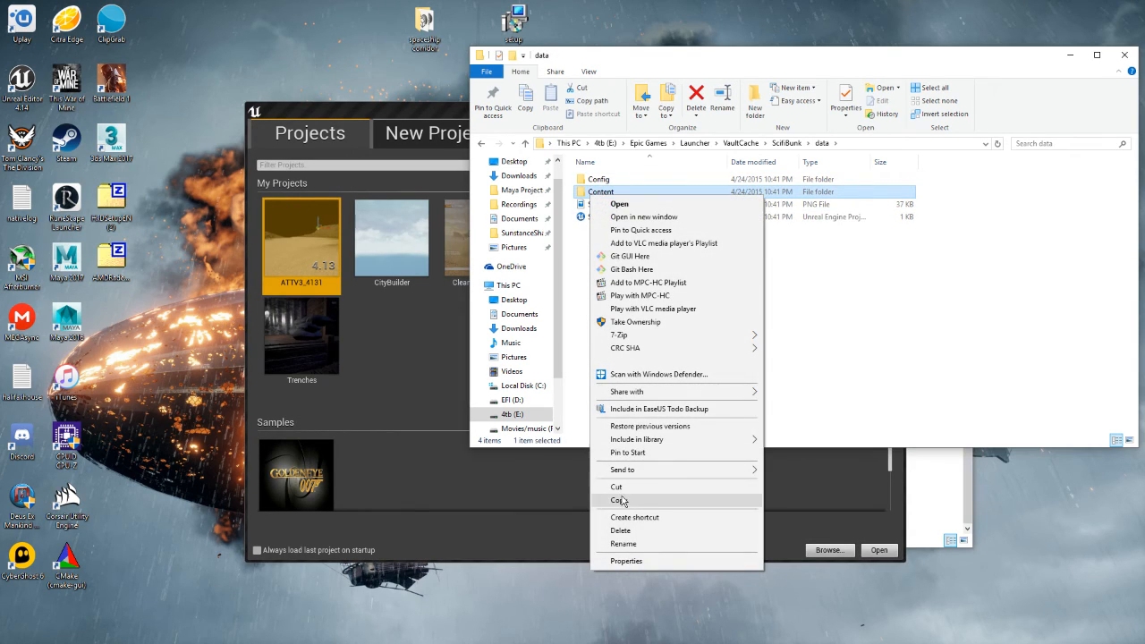
{"action": "double_click", "coordinate": [601, 192]}
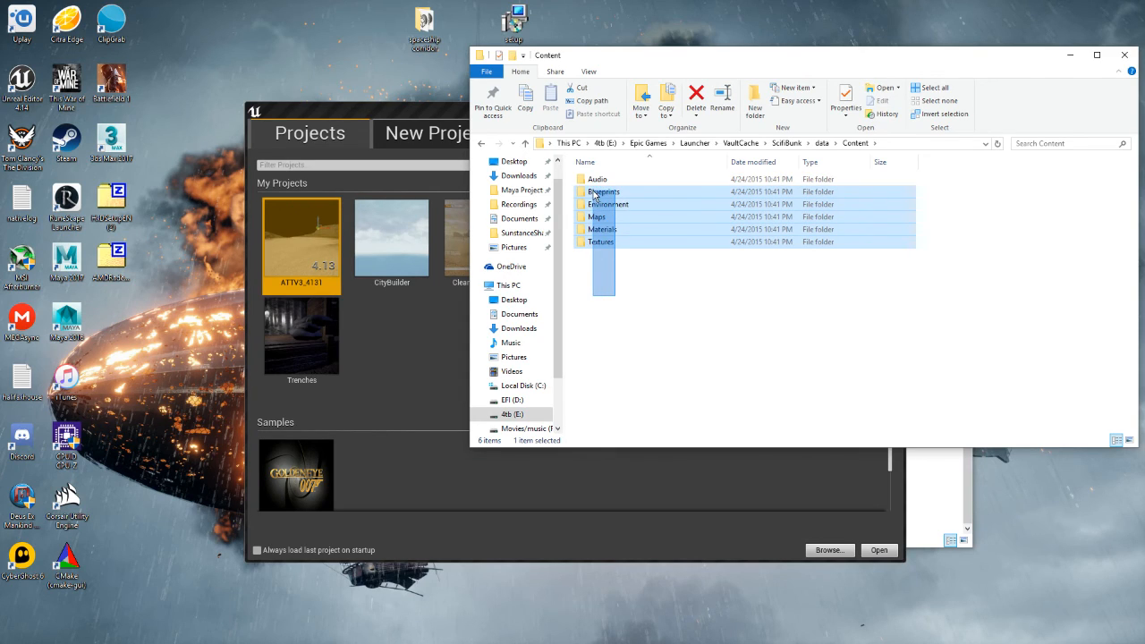
{"action": "right_click", "coordinate": [601, 229]}
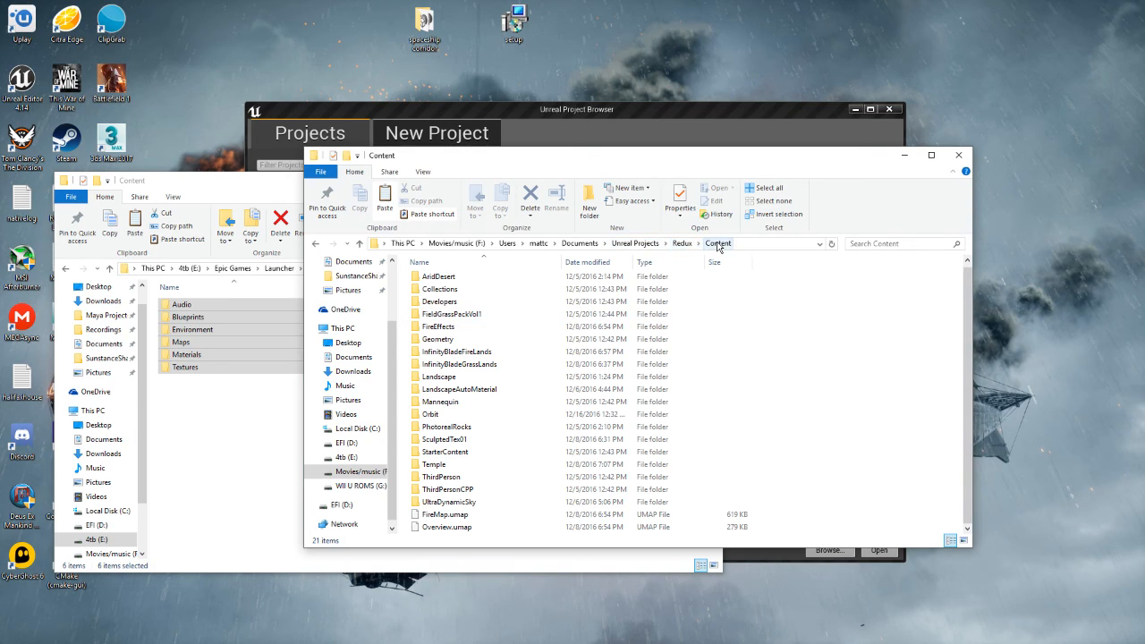
{"action": "mouse_move", "coordinate": [809, 390]}
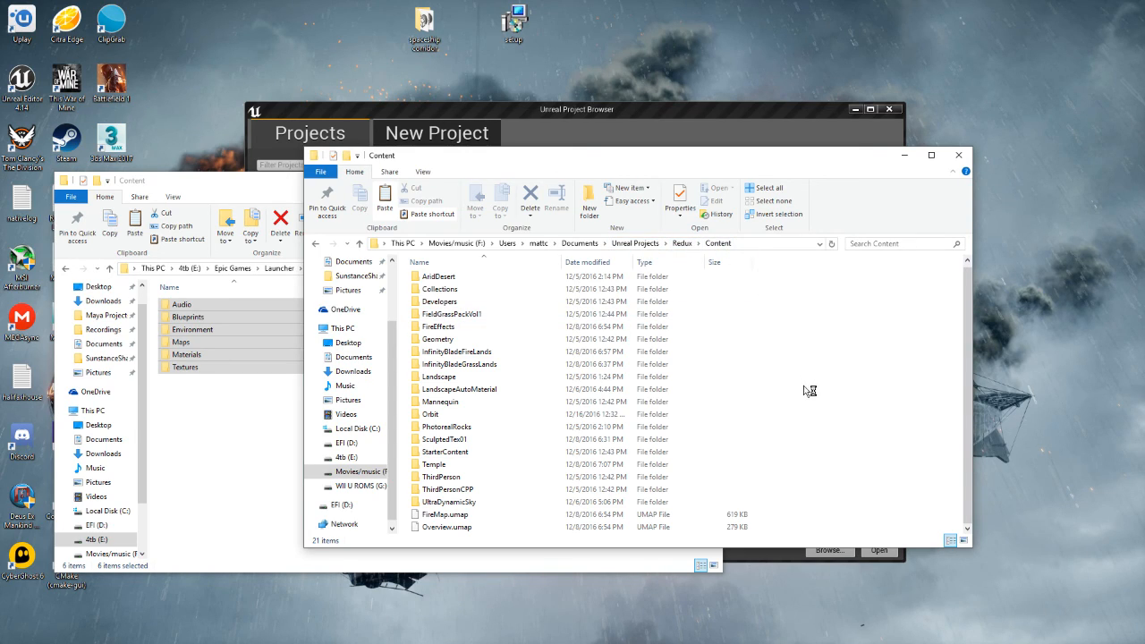
{"action": "mouse_move", "coordinate": [863, 444]}
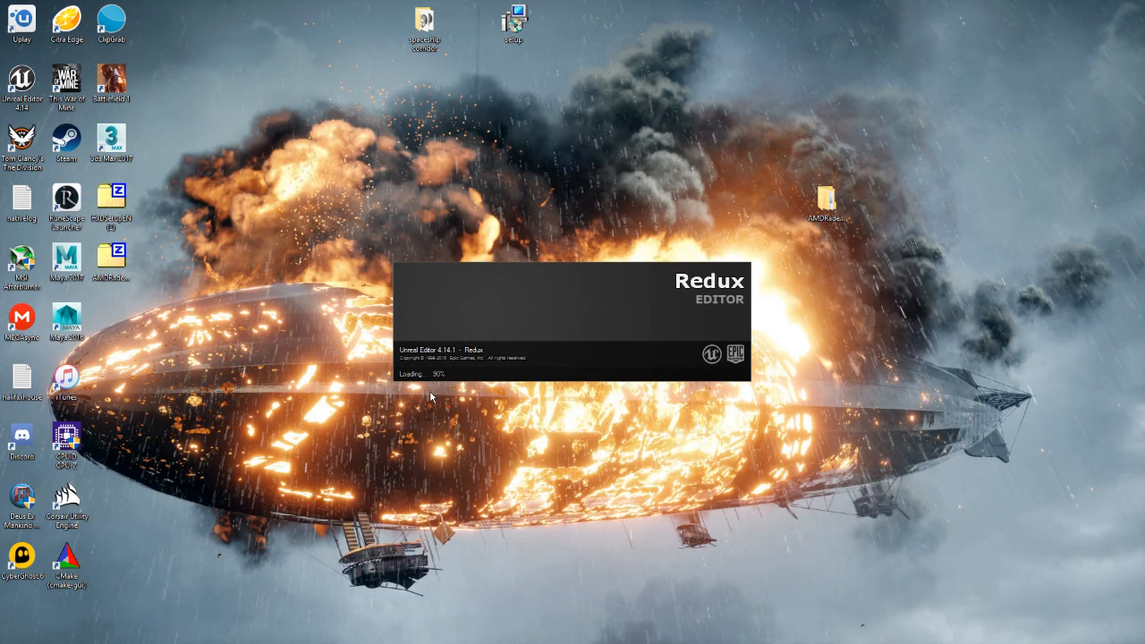
{"action": "mouse_move", "coordinate": [459, 385]}
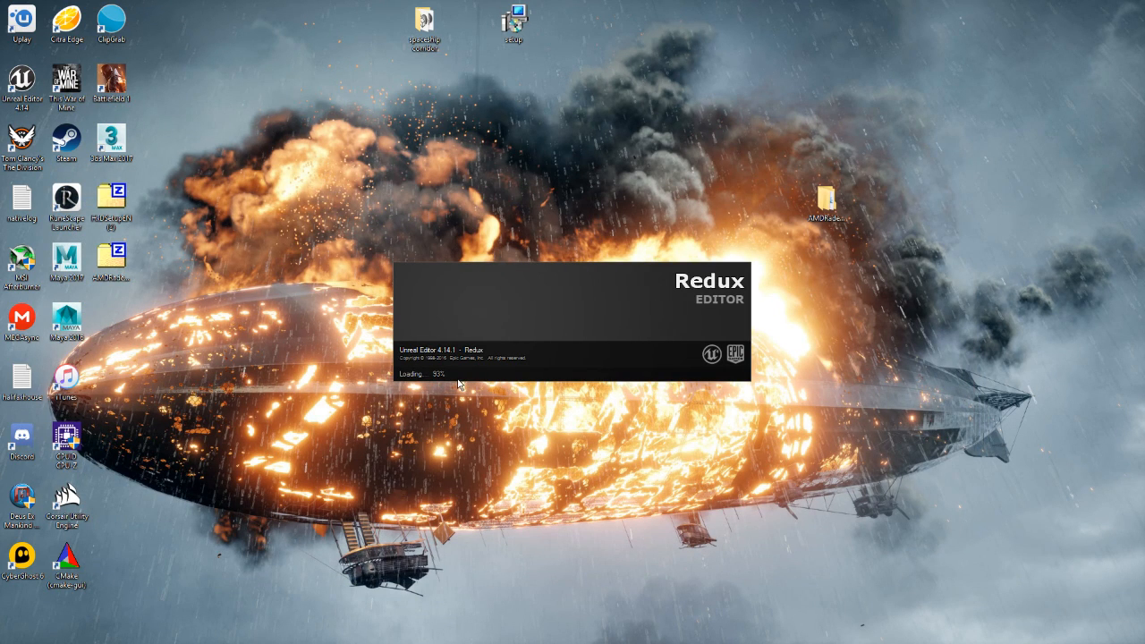
{"action": "mouse_move", "coordinate": [440, 444]}
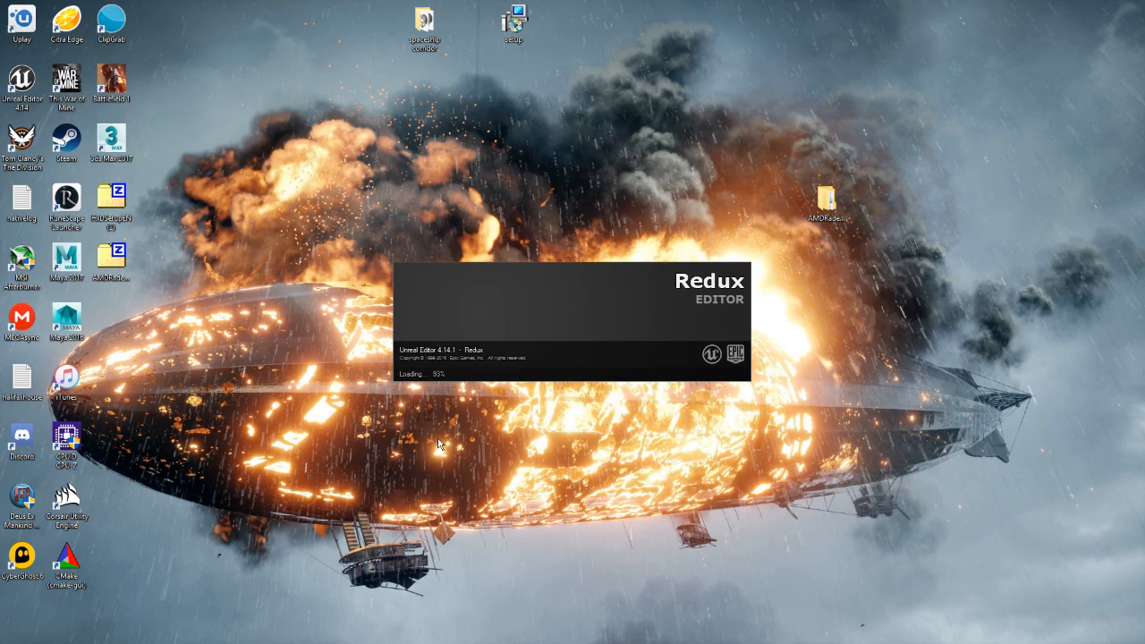
{"action": "mouse_move", "coordinate": [440, 437]}
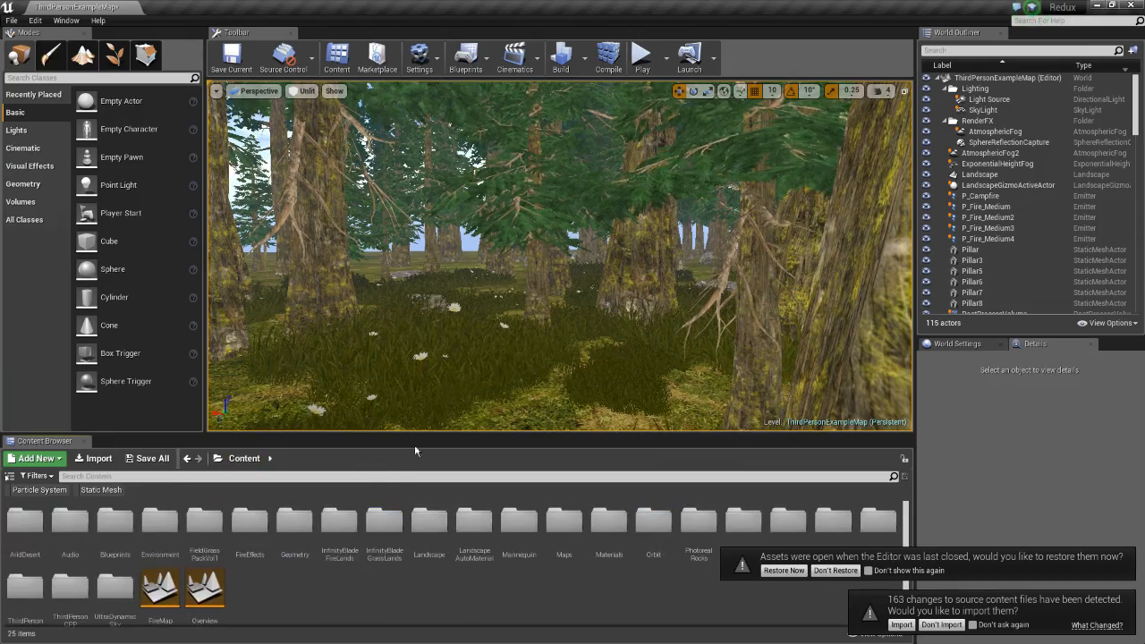
{"action": "mouse_move", "coordinate": [564, 523]}
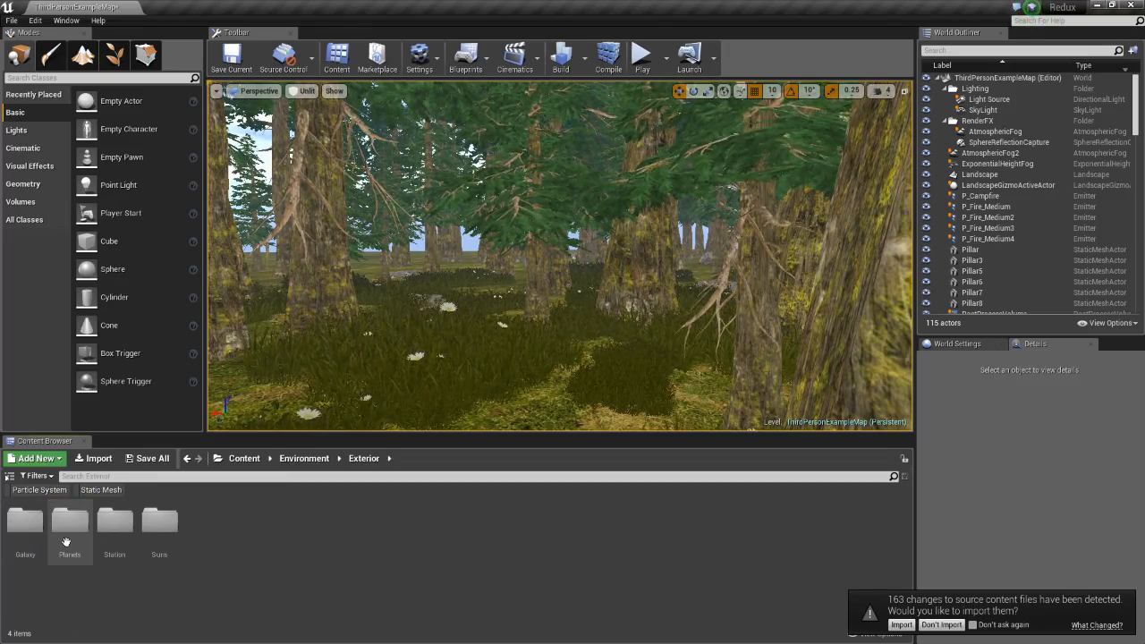
Open Environment > Exterior > Station, place a station connector mesh and accept importing changed source files.
{"action": "left_click", "coordinate": [115, 523]}
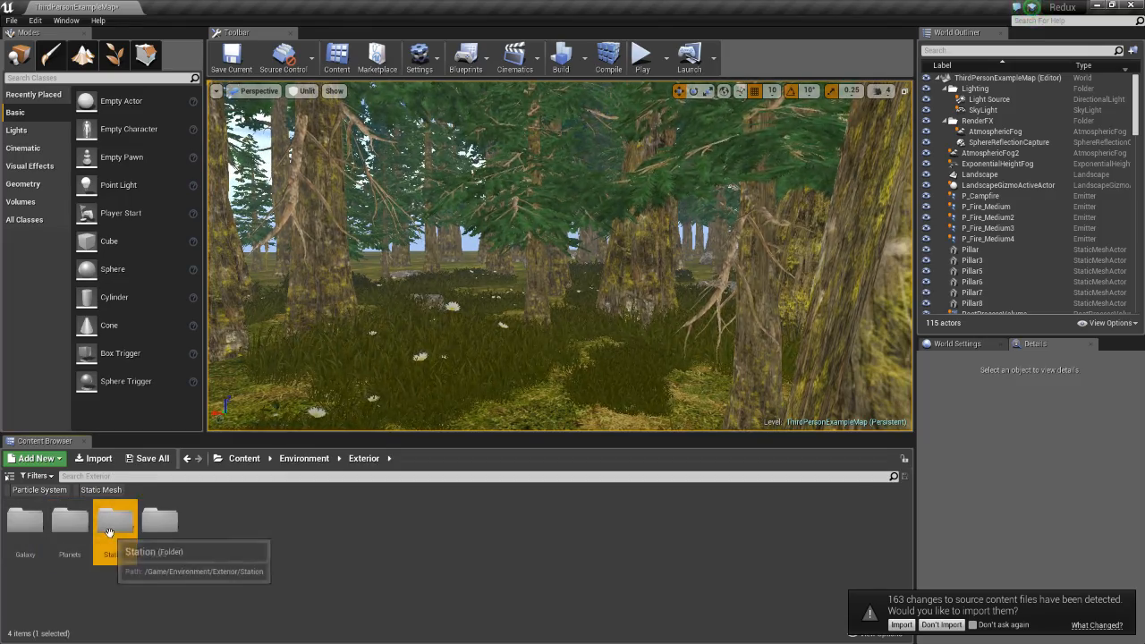
{"action": "double_click", "coordinate": [115, 523]}
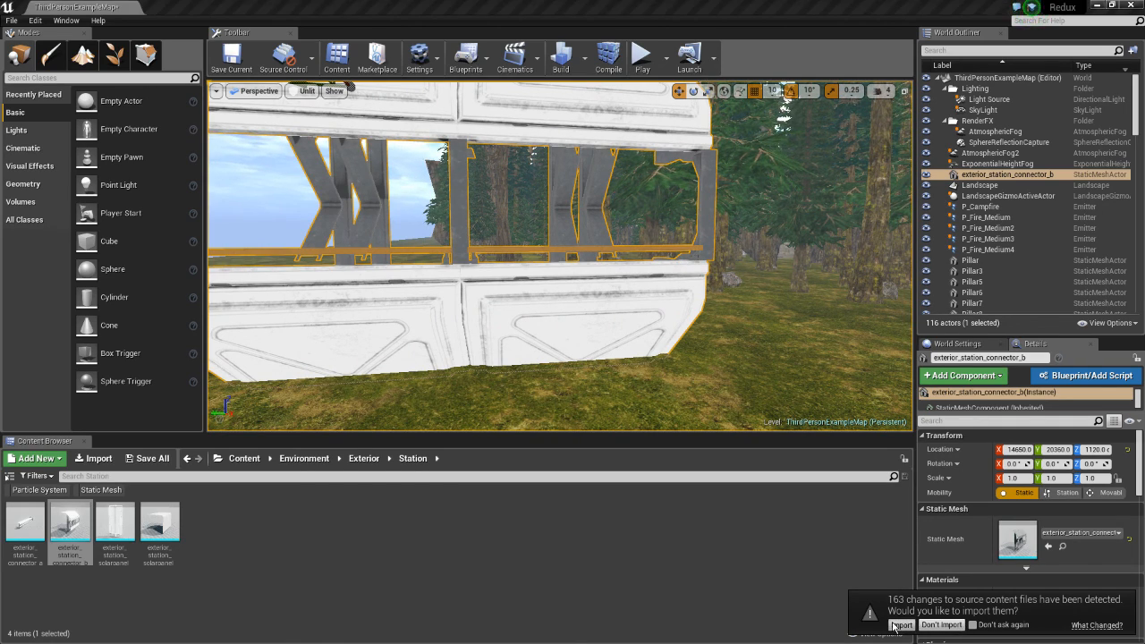
{"action": "left_click", "coordinate": [902, 624]}
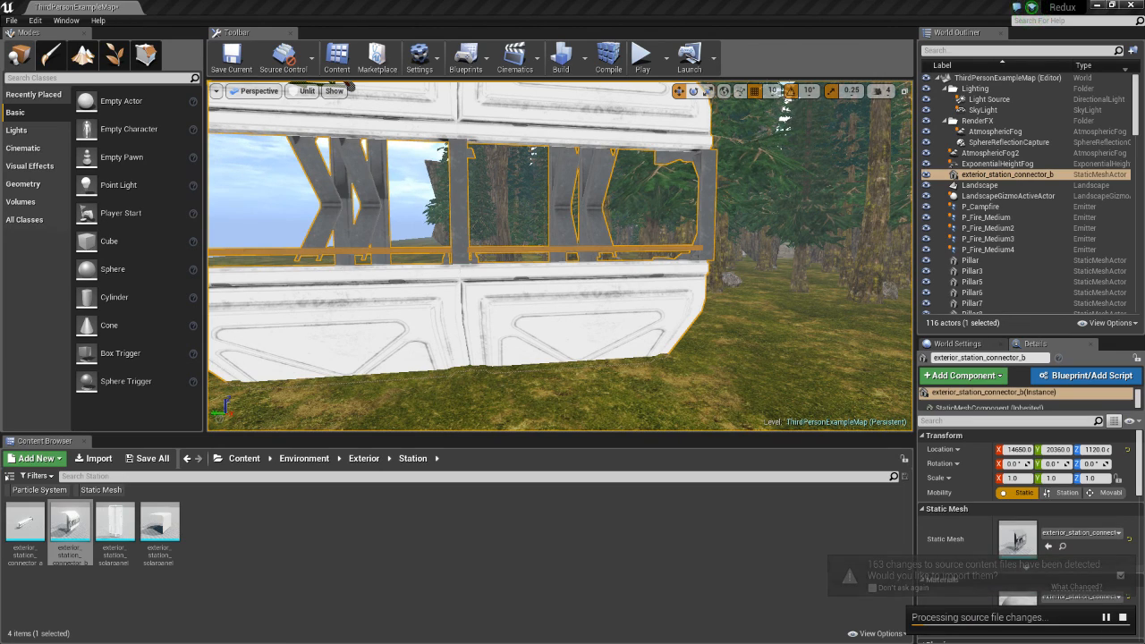